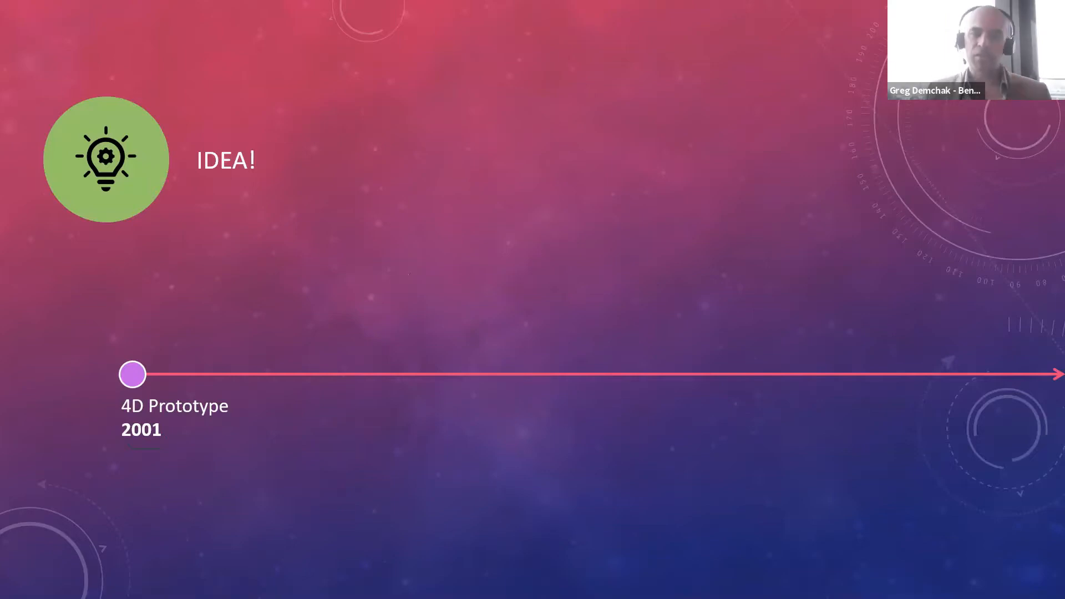
Step: Advance the slideshow through the timeline animations to the problems slide
{"action": "key", "text": "right"}
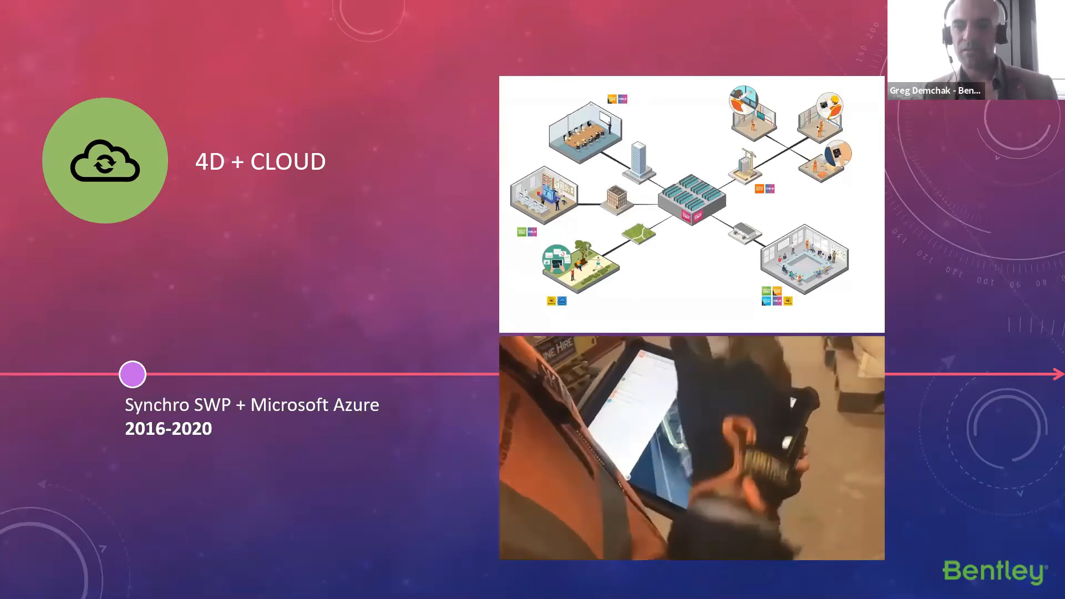
{"action": "key", "text": "Right"}
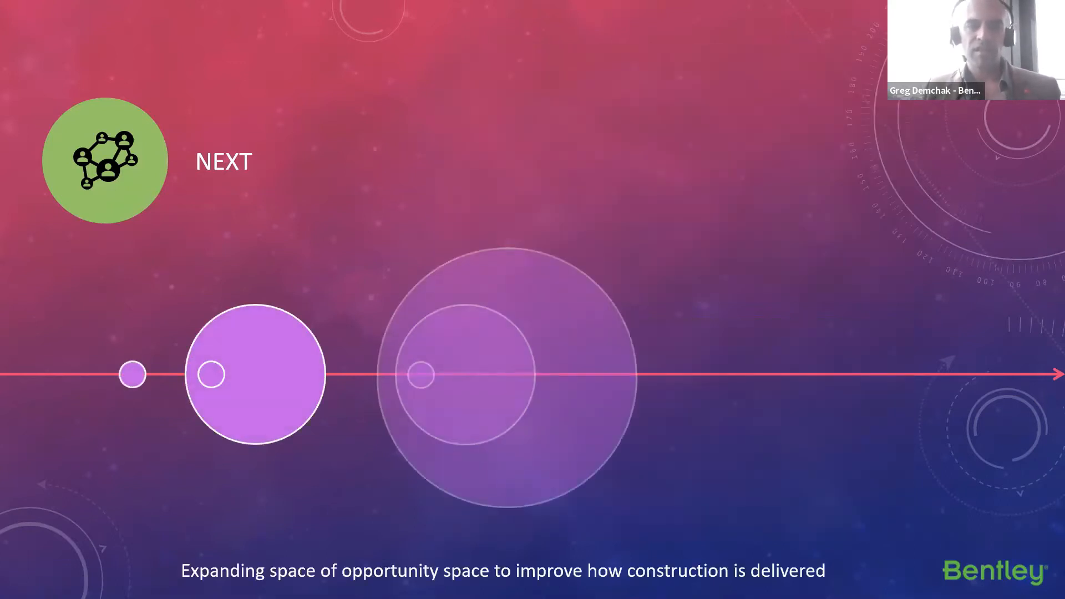
{"action": "key", "text": "right"}
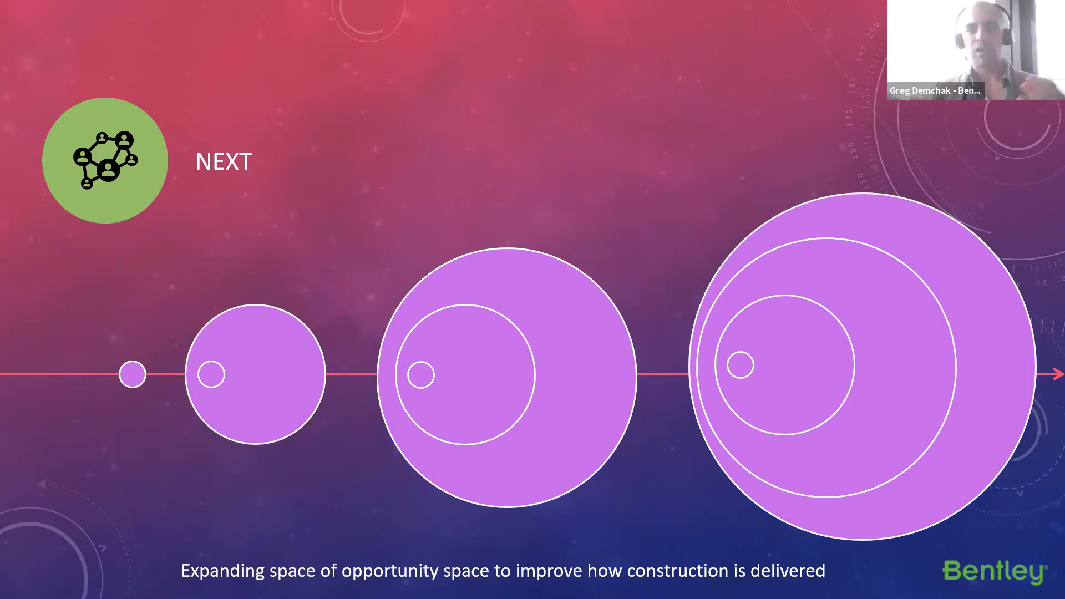
{"action": "key", "text": "right"}
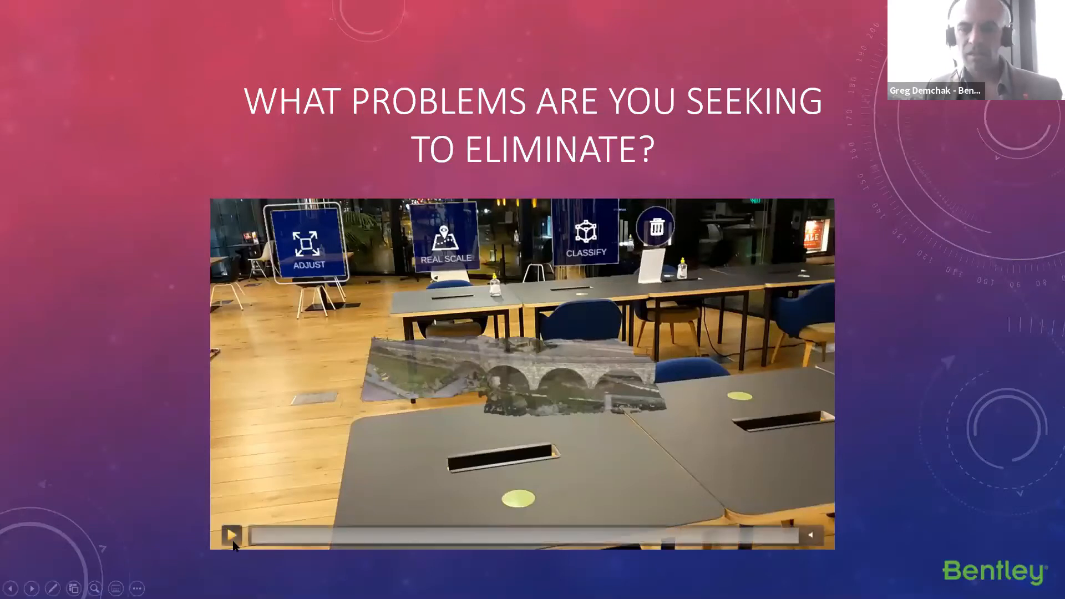
Step: Start the embedded bridge-inspection video so the stone bridge footage plays
{"action": "left_click", "coordinate": [234, 536]}
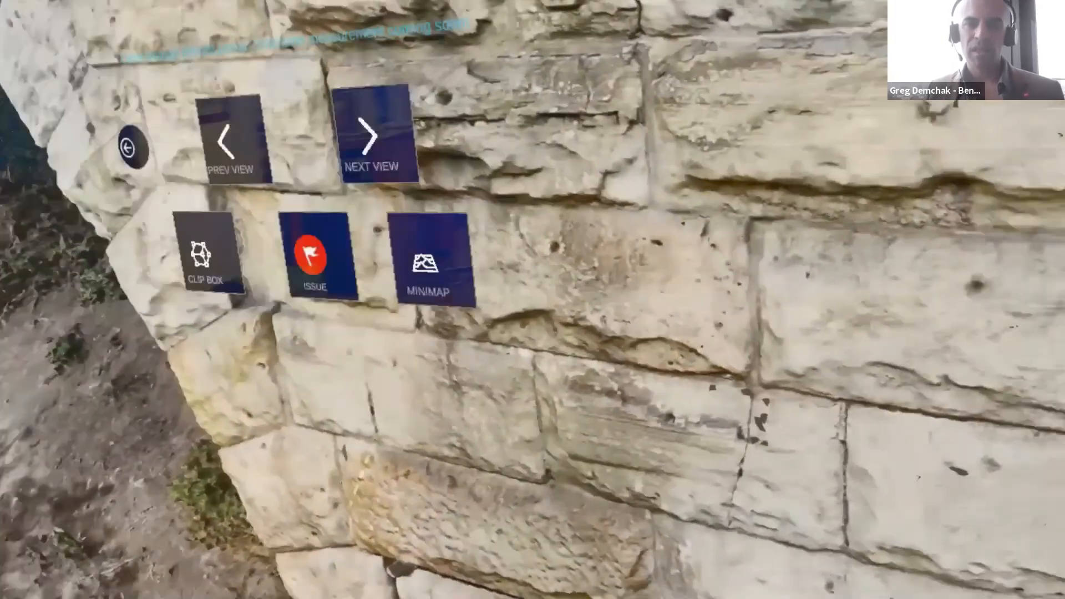
{"action": "left_click", "coordinate": [430, 265]}
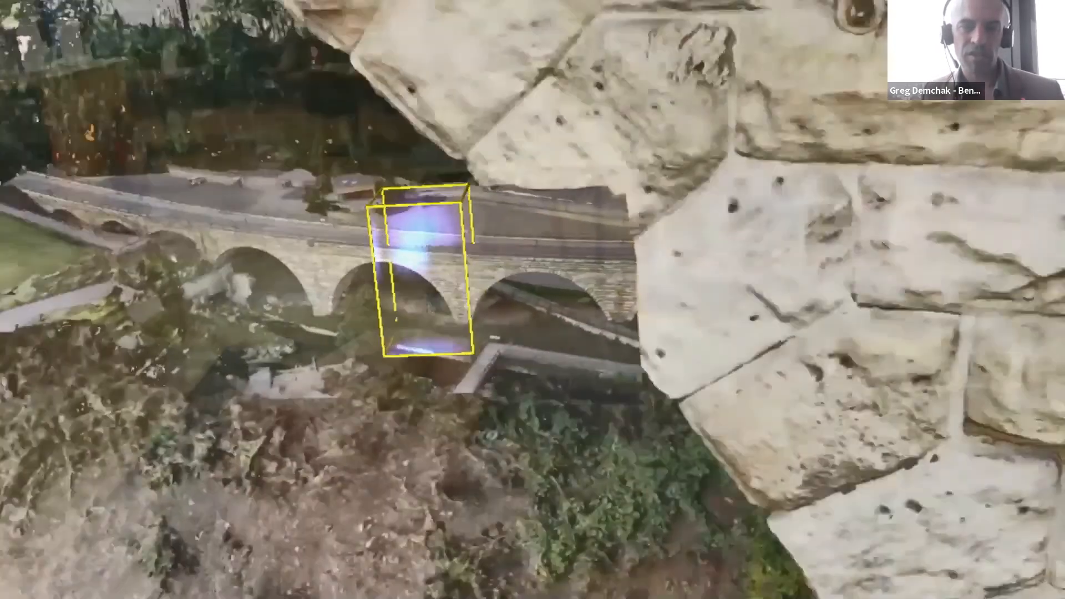